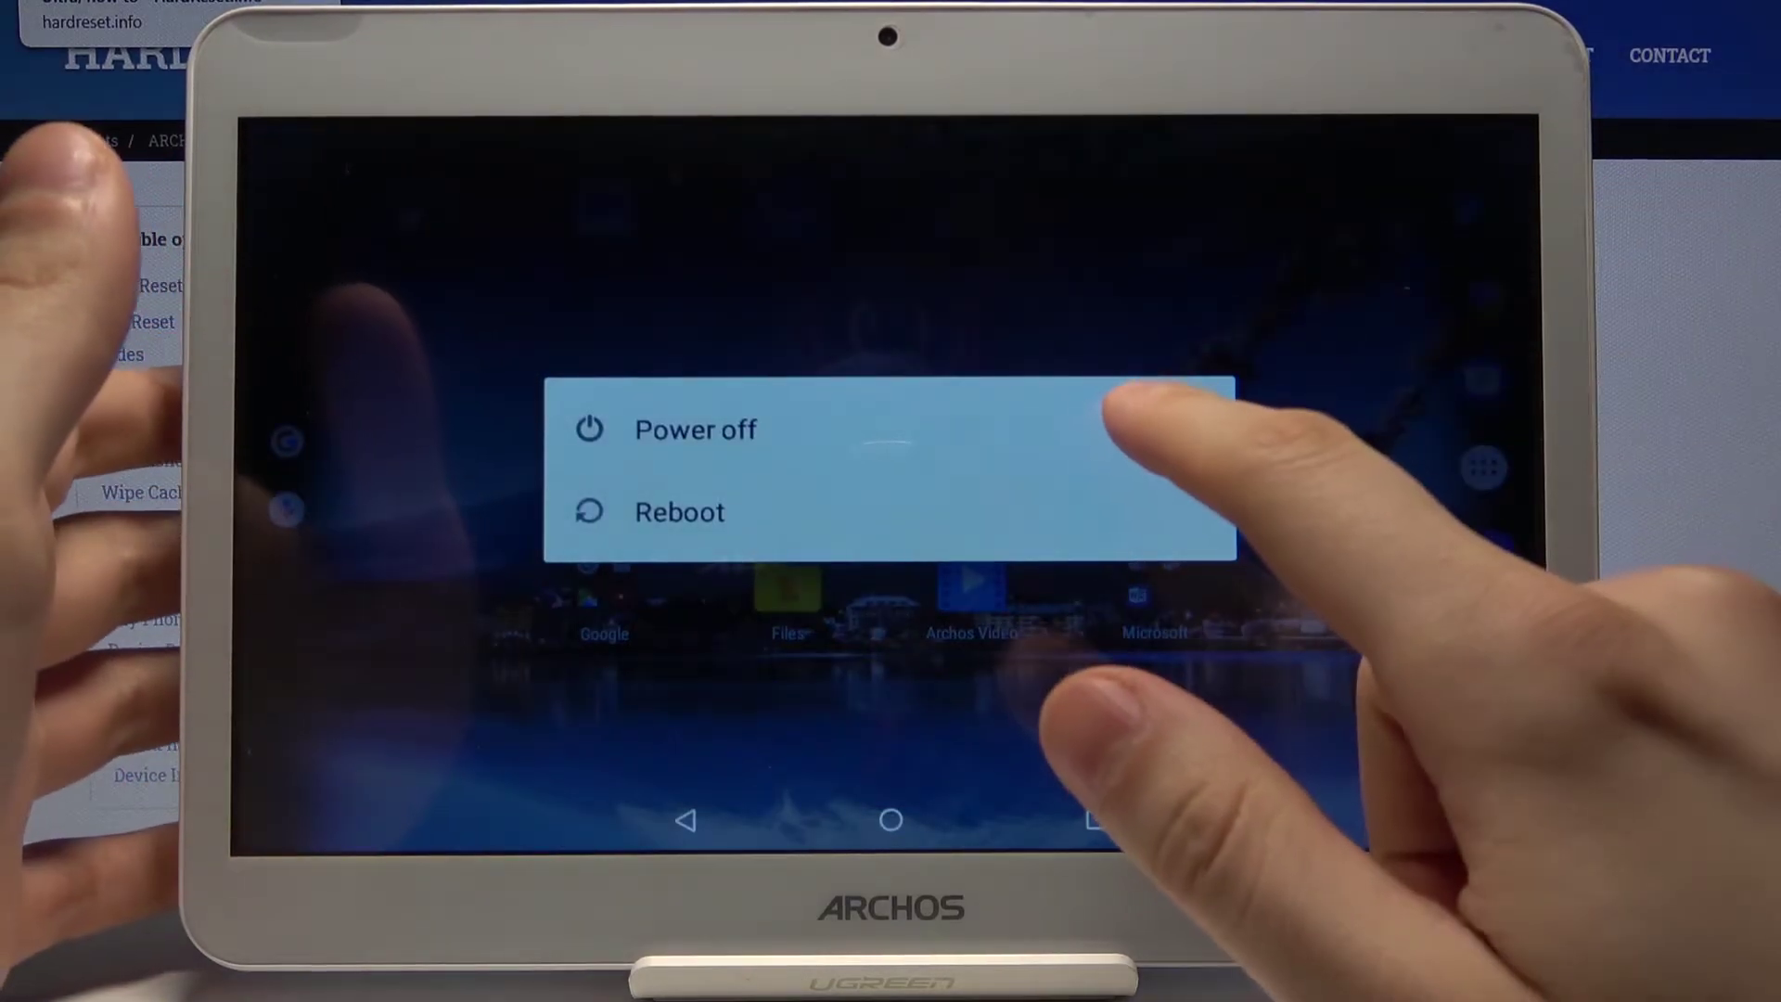
Choose Power off from the Android power menu to shut down the Archos tablet.
{"action": "left_click", "coordinate": [694, 430]}
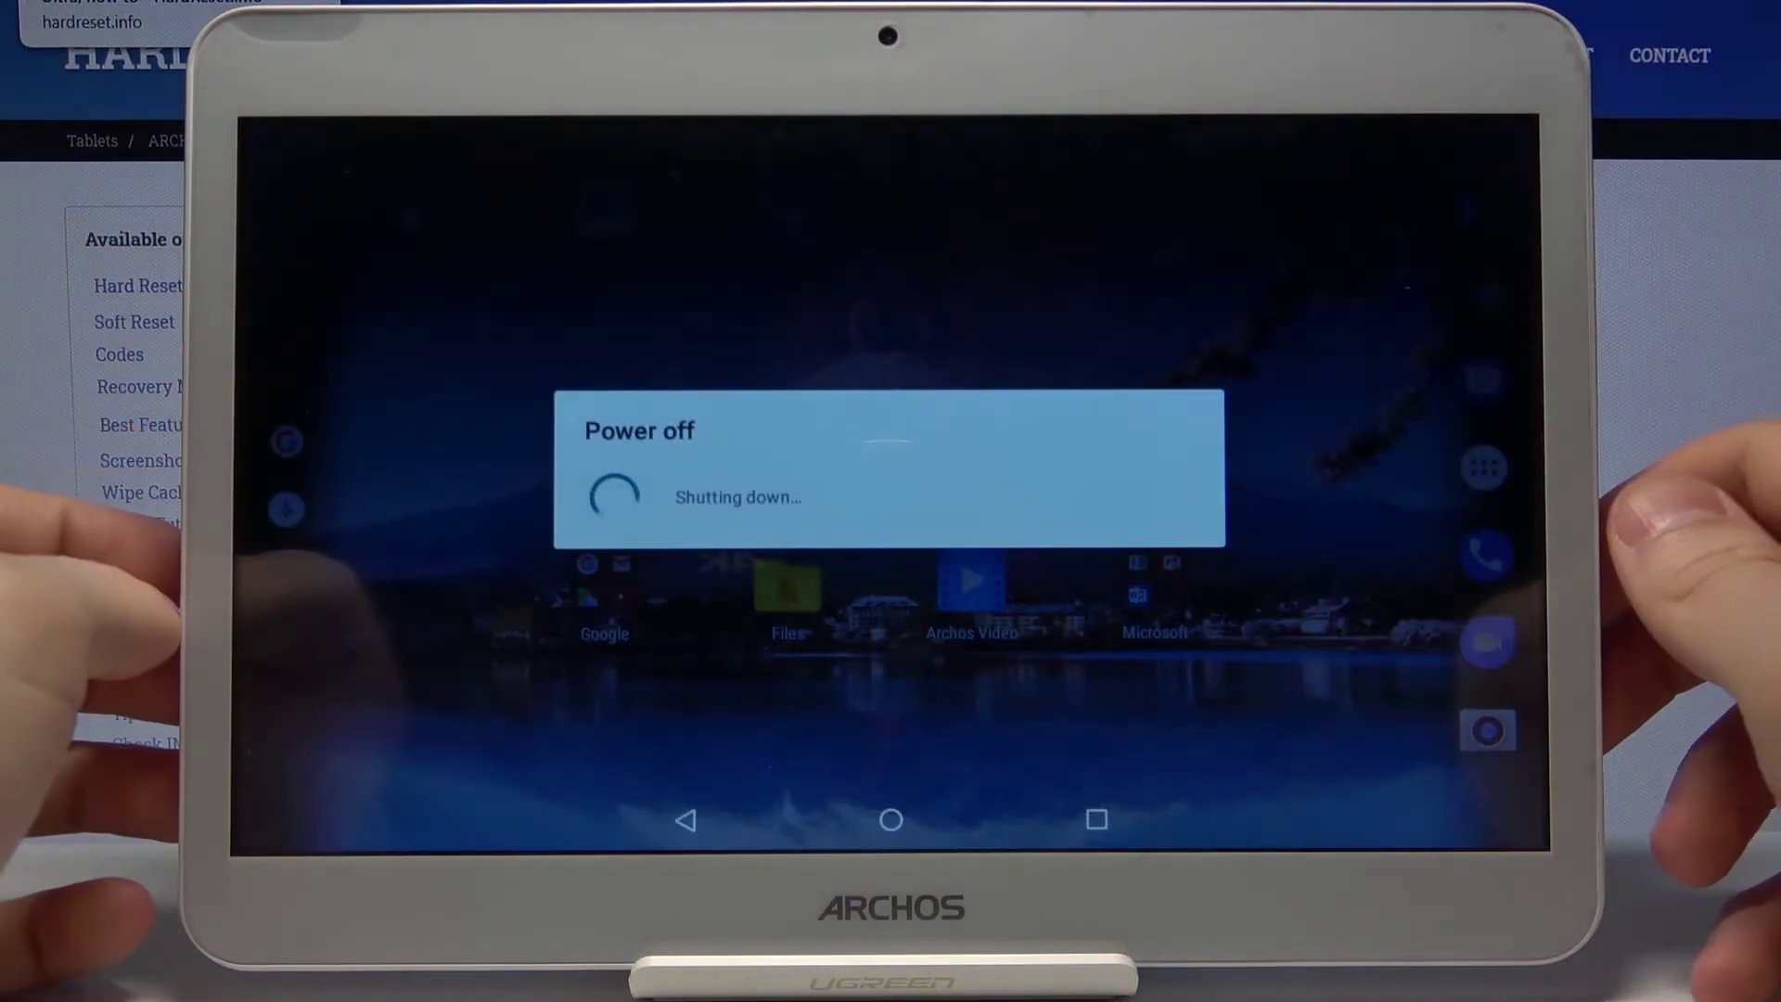